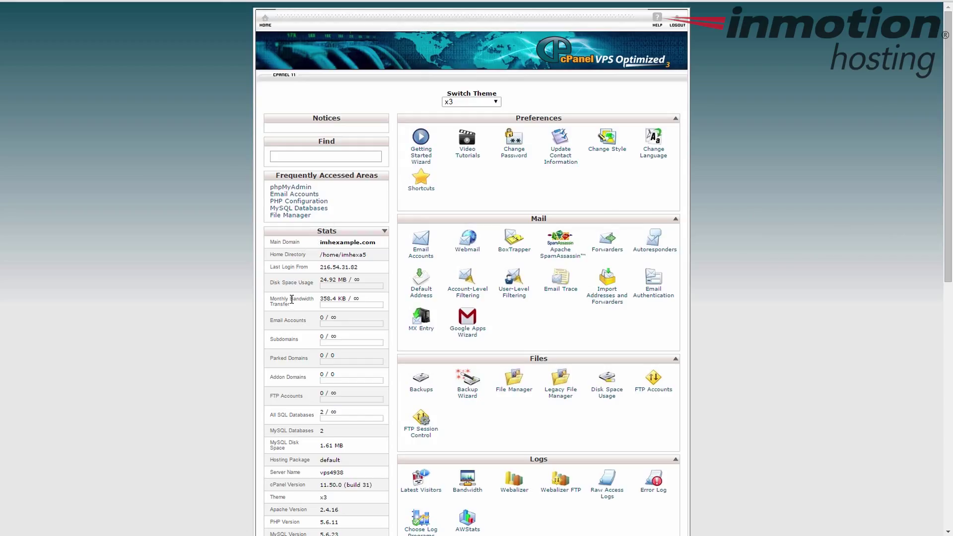
mouse_move(289, 290)
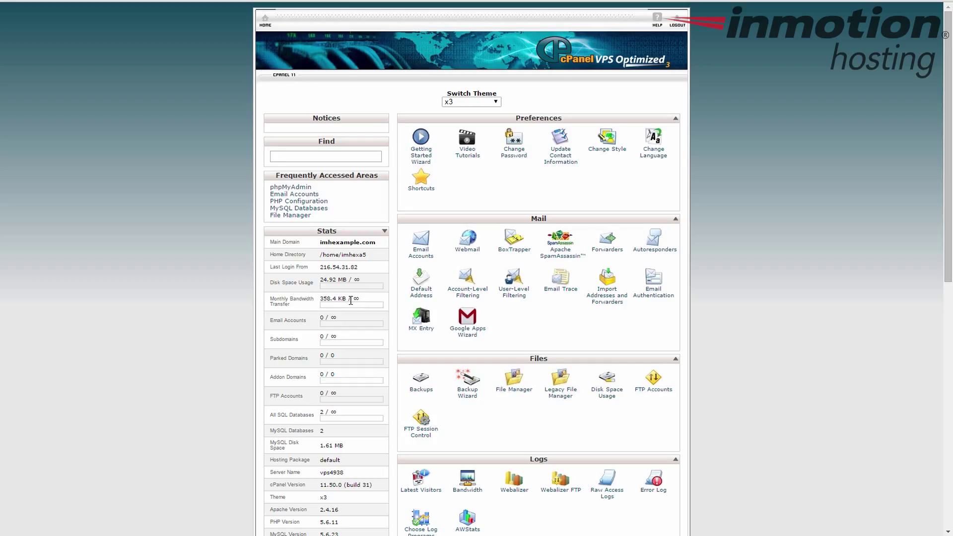
mouse_move(807, 268)
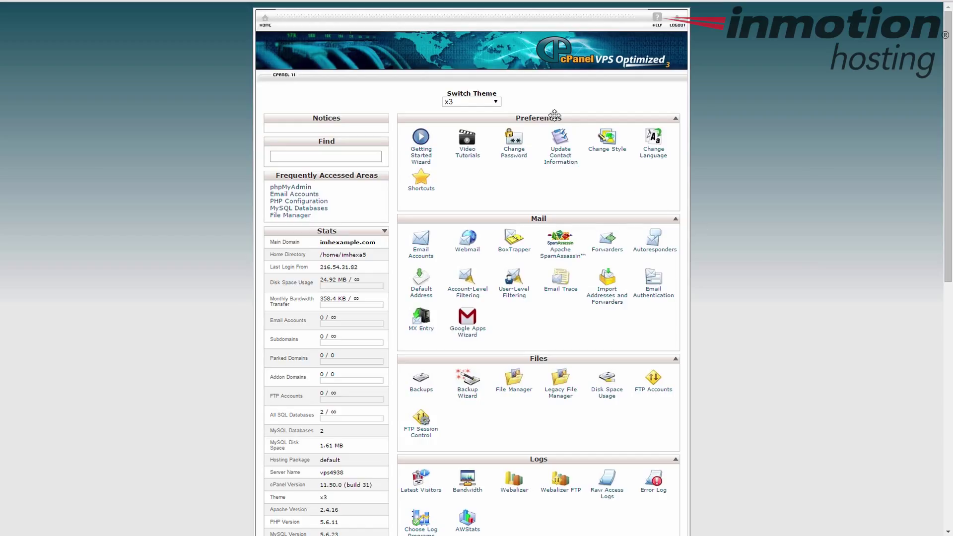
- Select paper_lantern from the Switch Theme dropdown to replace the x3 theme
click(471, 101)
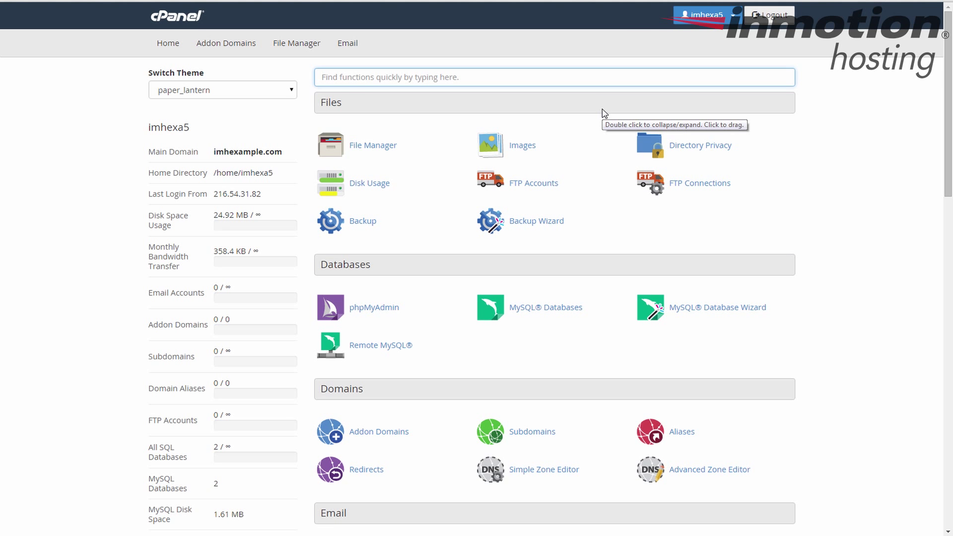
mouse_move(278, 123)
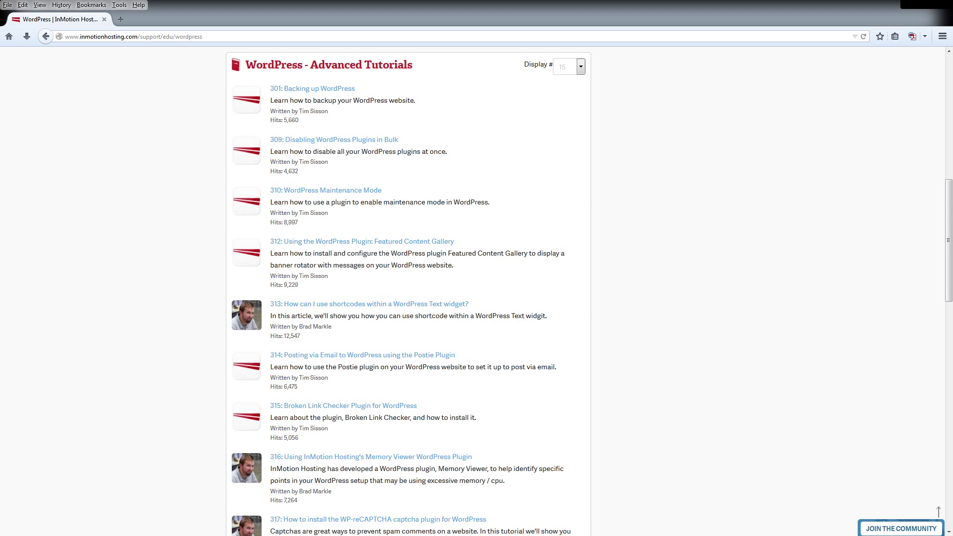
- Go through Join the Community to the InMotion Support Center home page
click(899, 528)
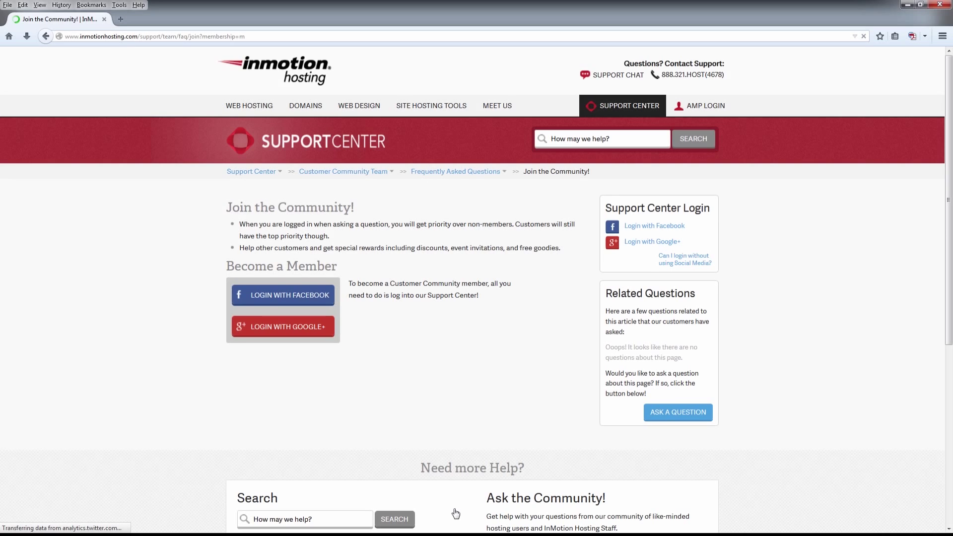
click(251, 171)
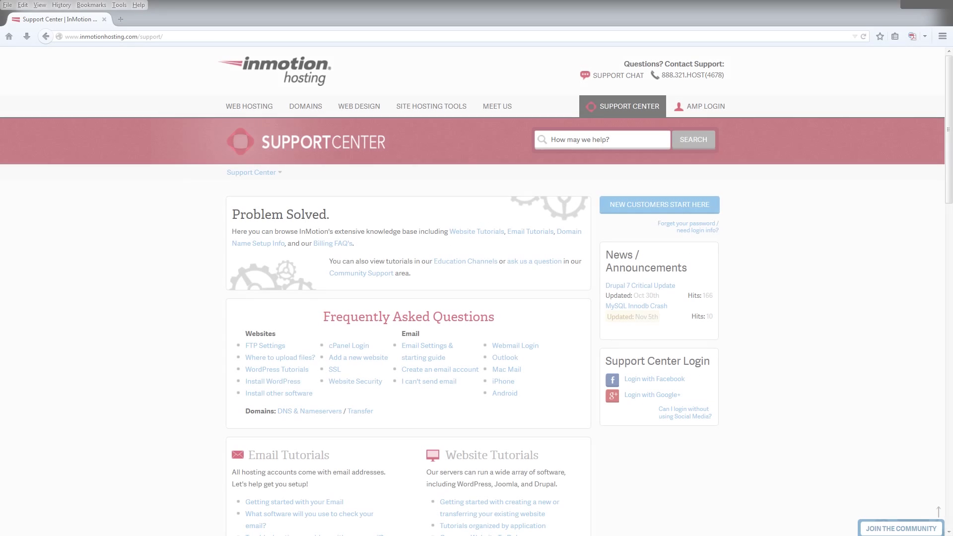